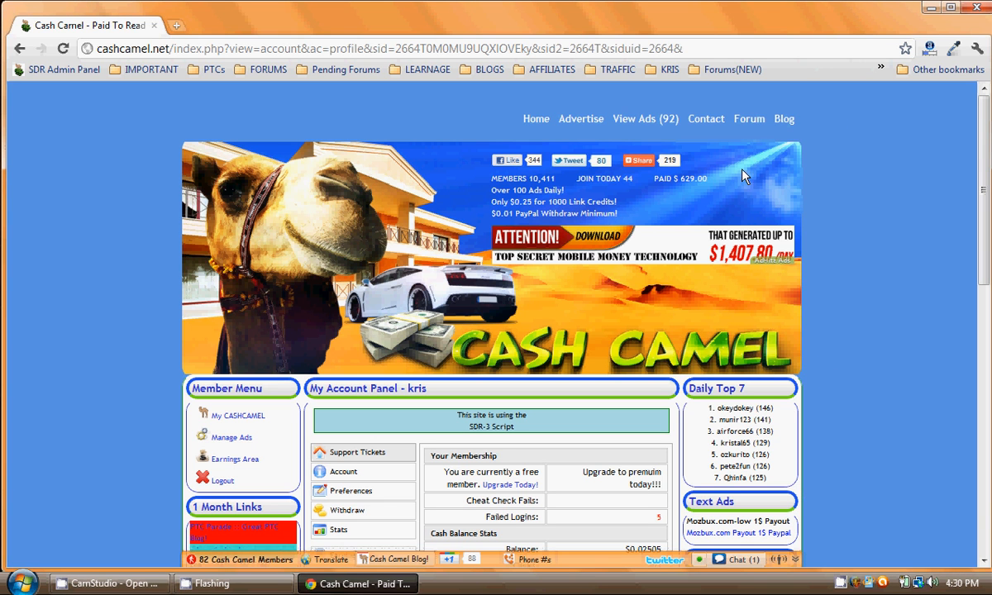
mouse_move(510, 323)
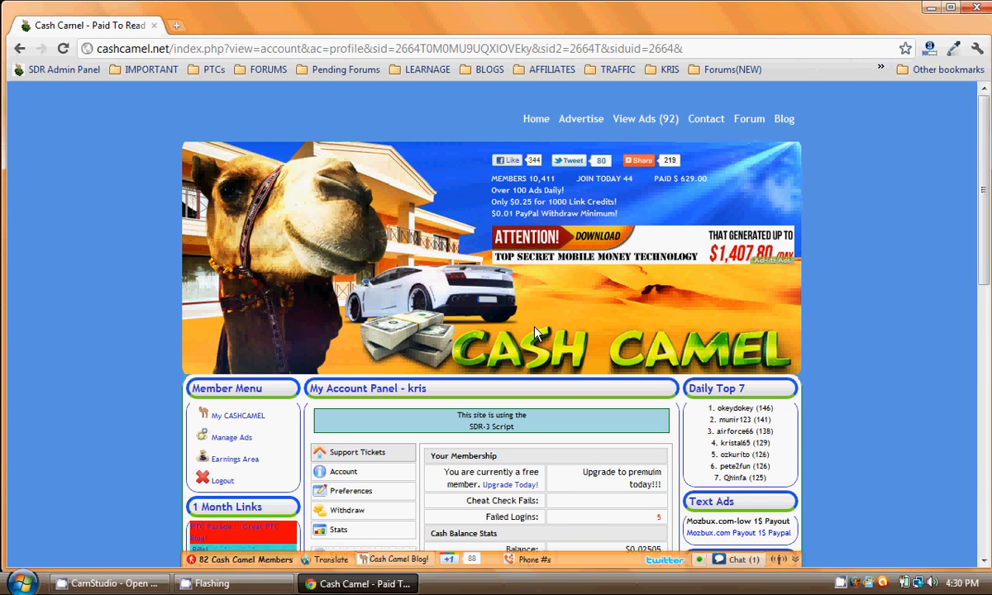
mouse_move(484, 332)
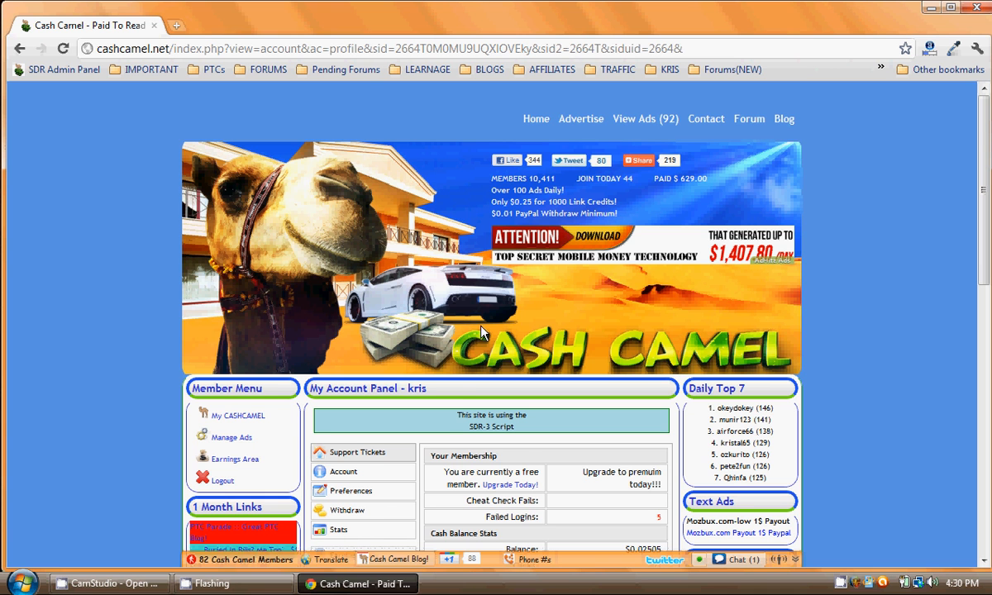
- Go to Manage Ads and choose PTC Ads, listing no link ads yet
scroll("down", 3)
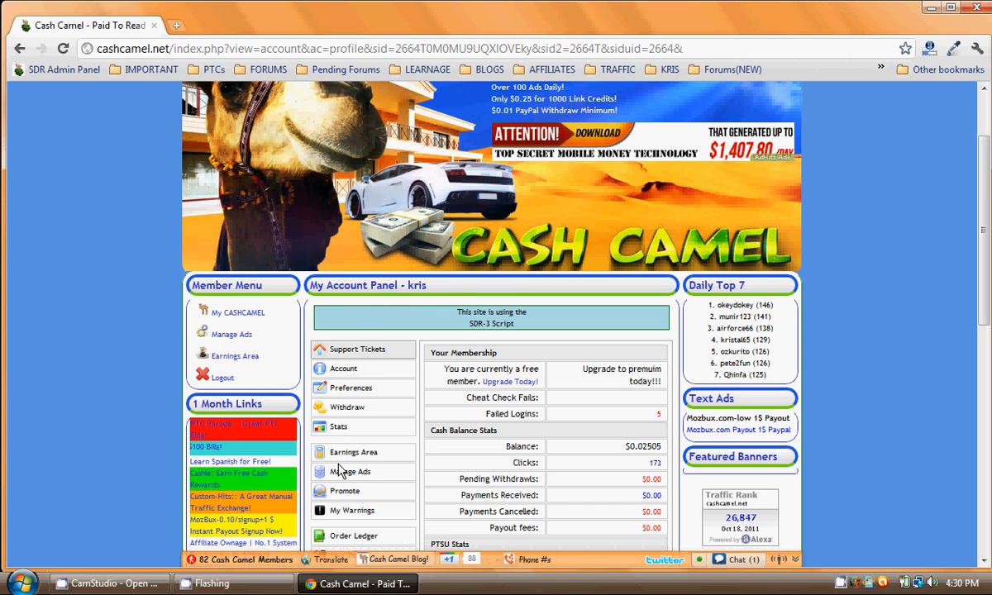
left_click(351, 472)
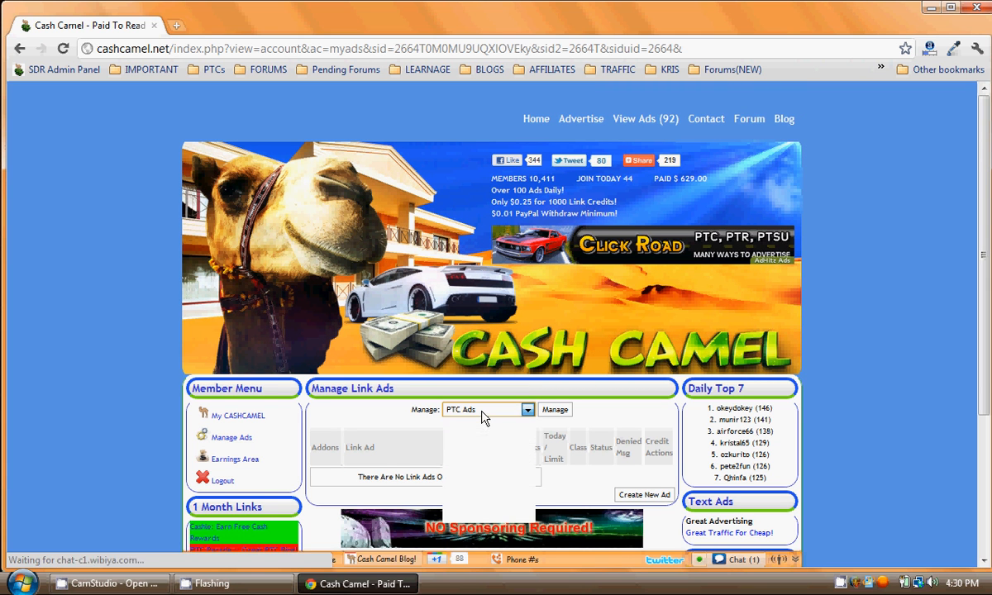
left_click(488, 409)
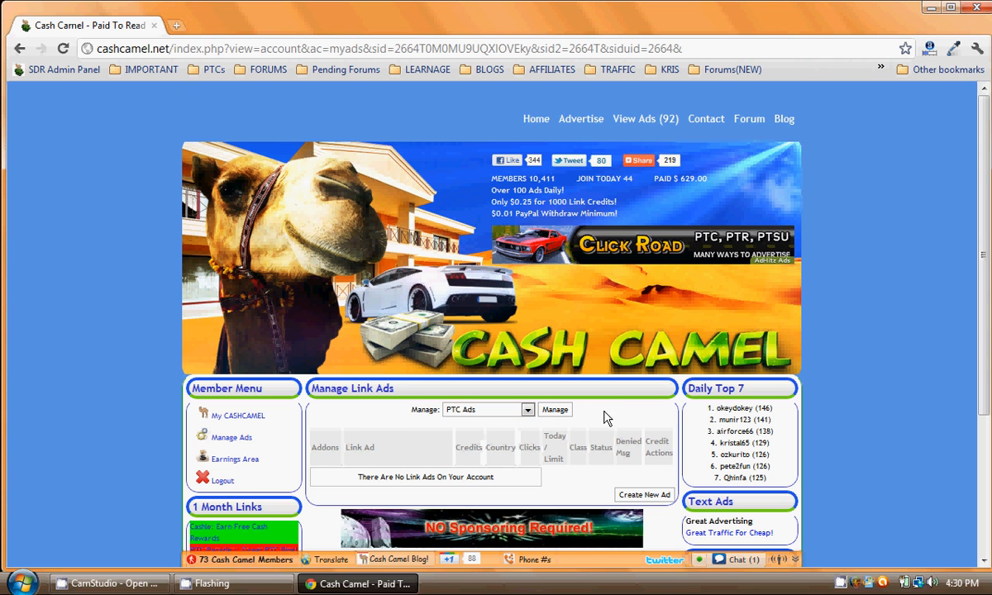
mouse_move(354, 461)
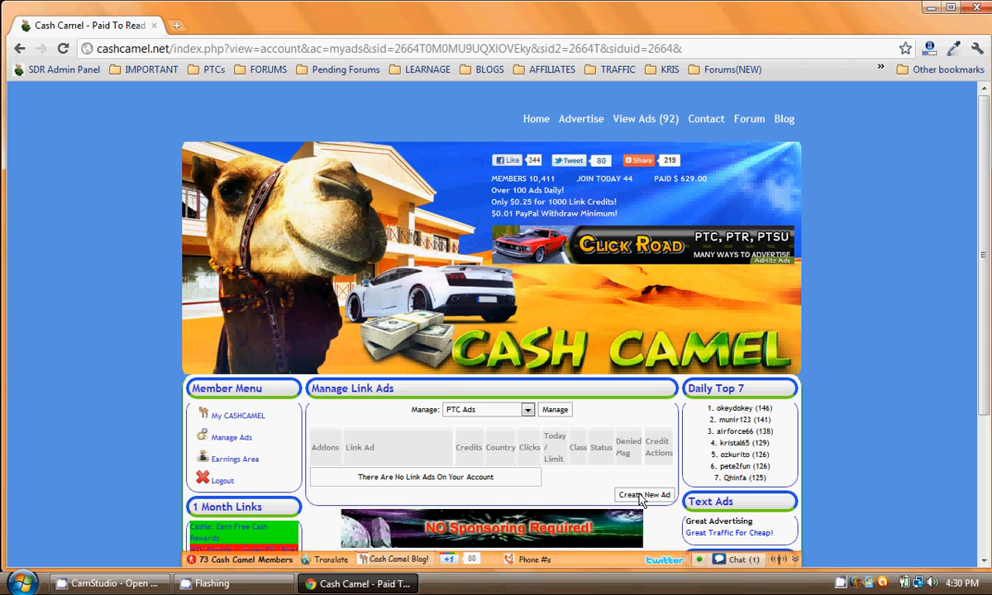
left_click(644, 494)
type("Cash C")
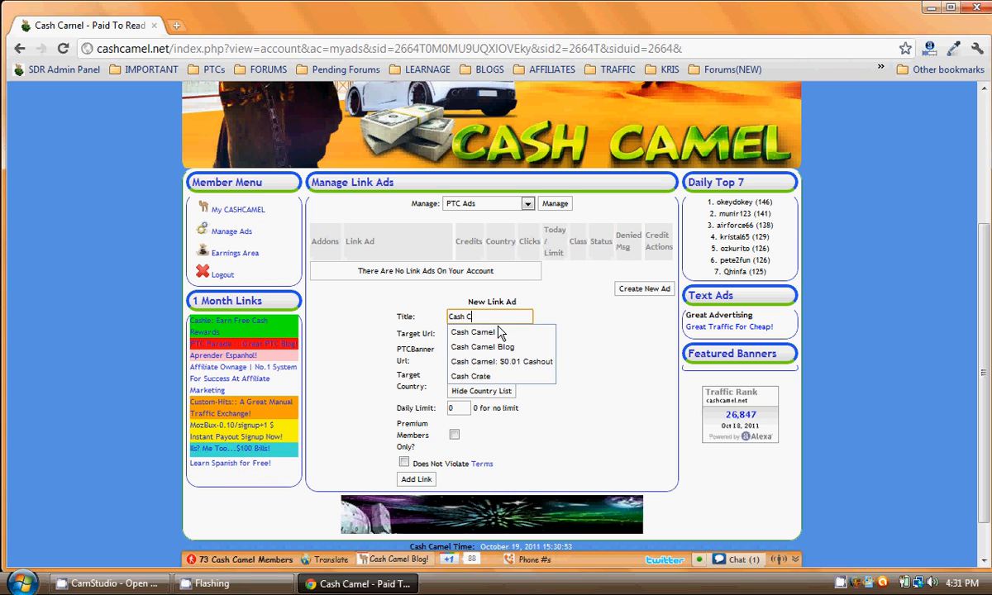
left_click(471, 332)
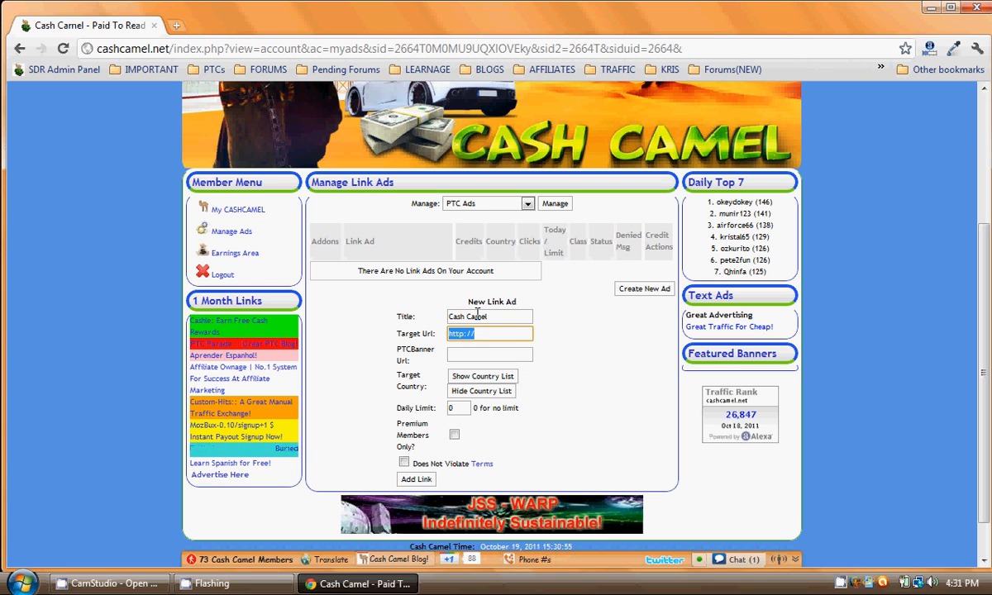
left_click(489, 334)
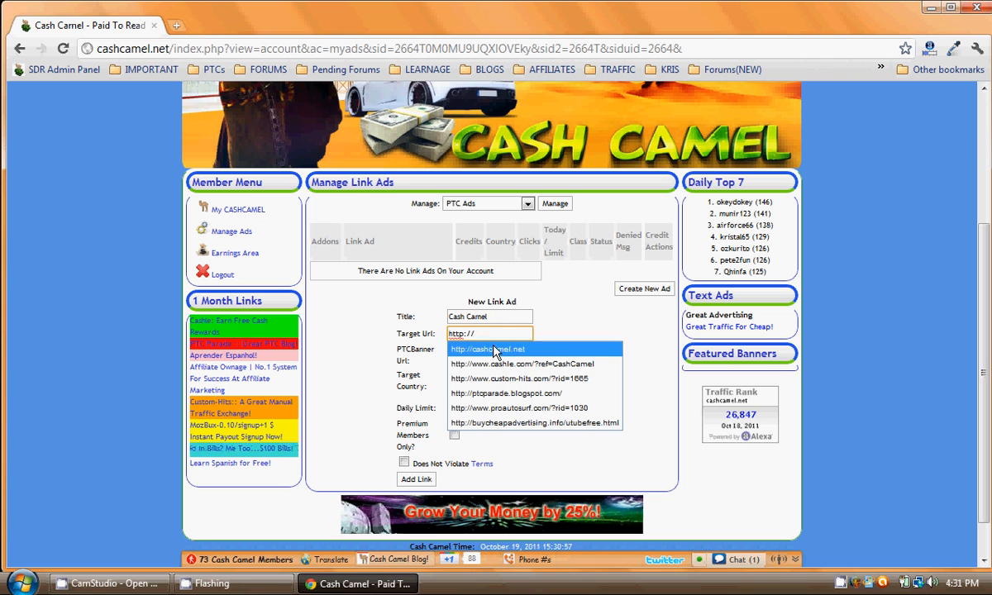
left_click(486, 349)
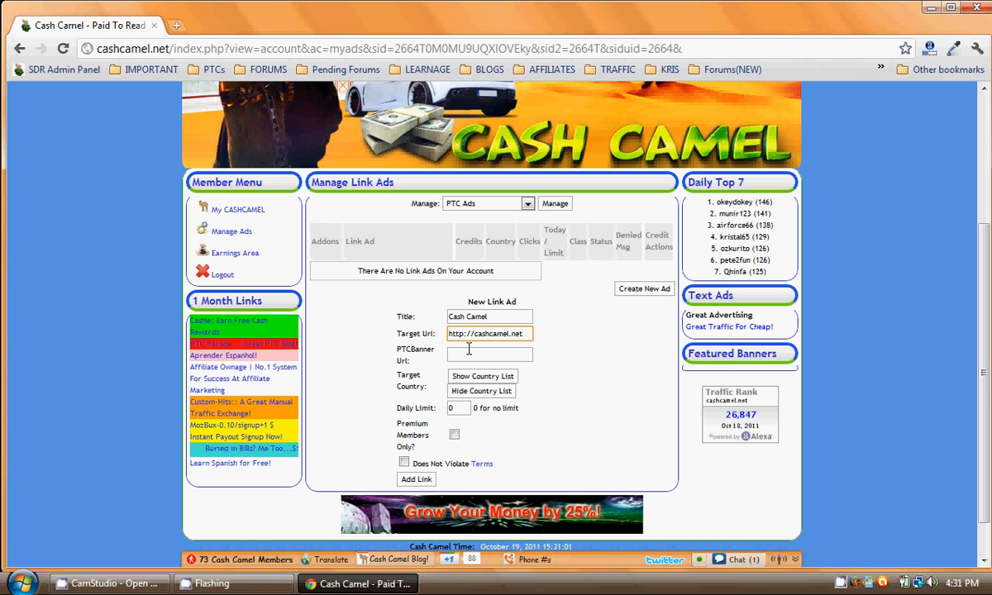
left_click(489, 353)
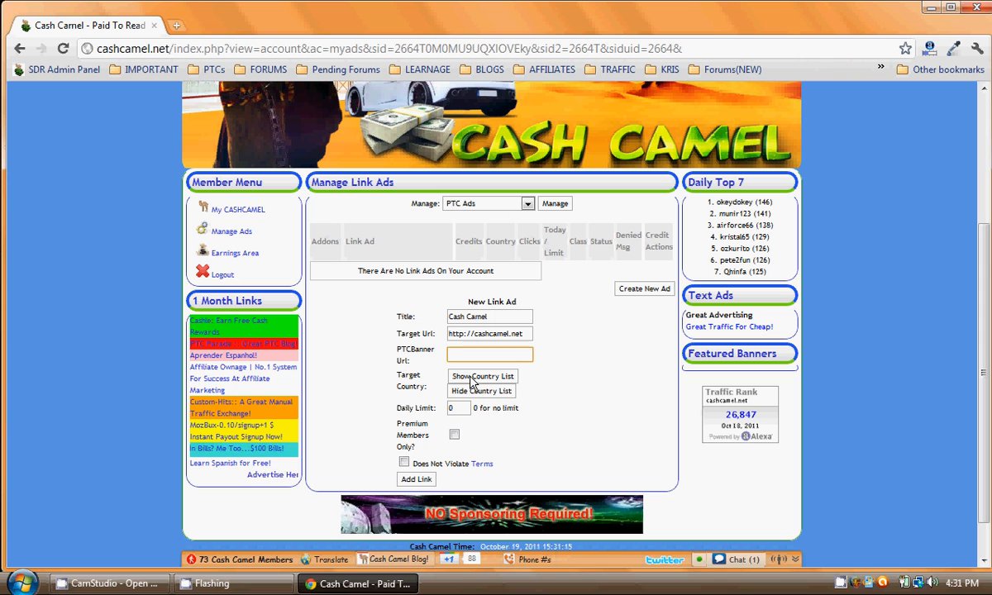
left_click(482, 376)
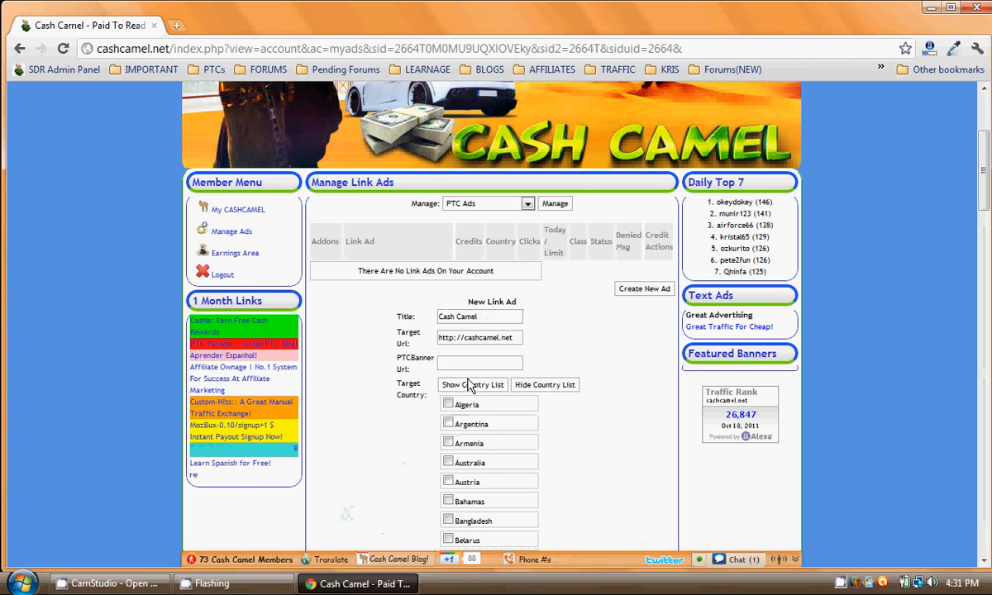
scroll("down", 3)
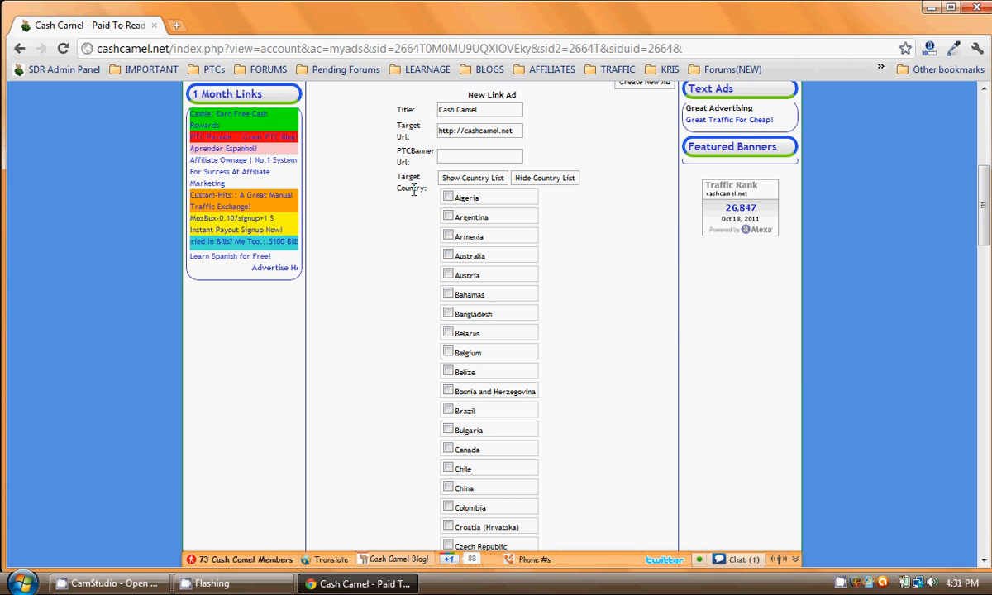
left_click(449, 255)
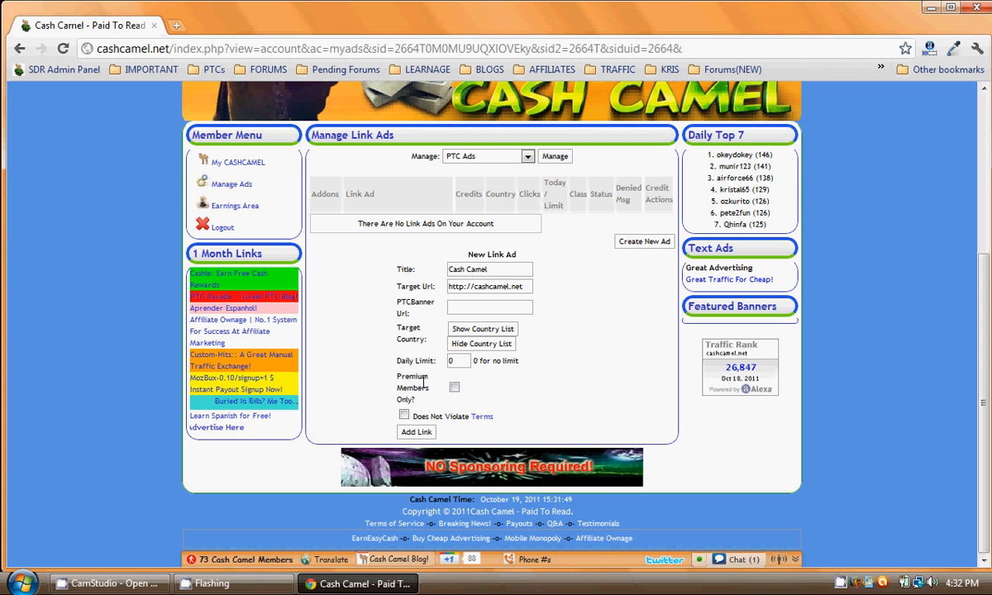
- Accept the terms and add the link, listing Cash Camel as Active with 0 credits
left_click(405, 416)
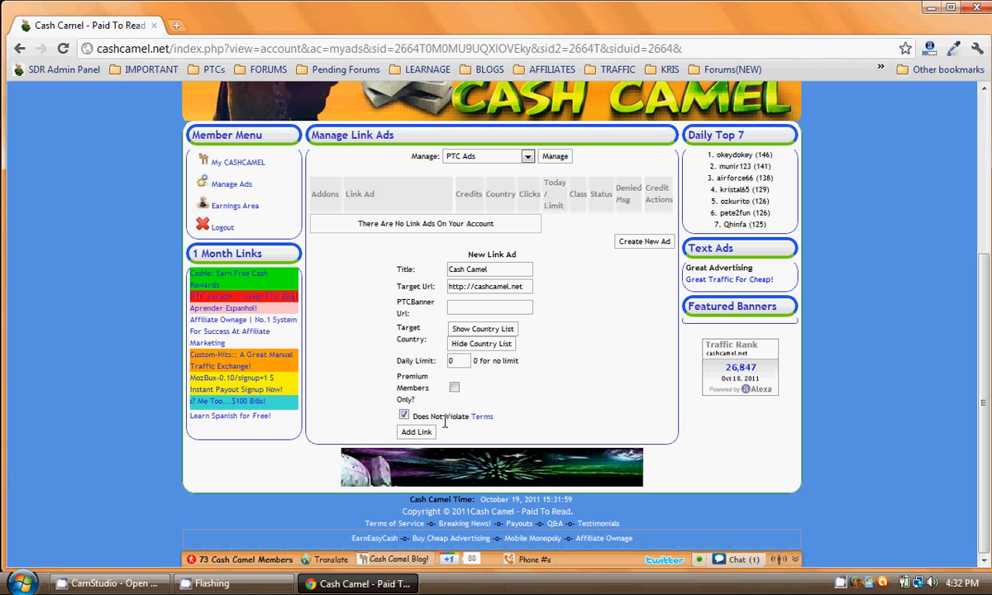
left_click(416, 432)
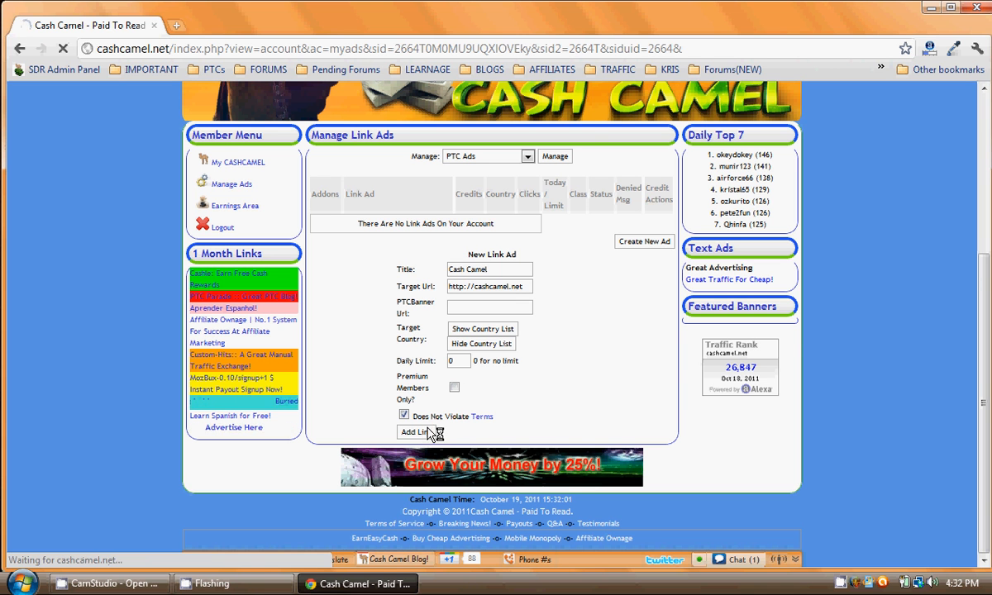
left_click(415, 432)
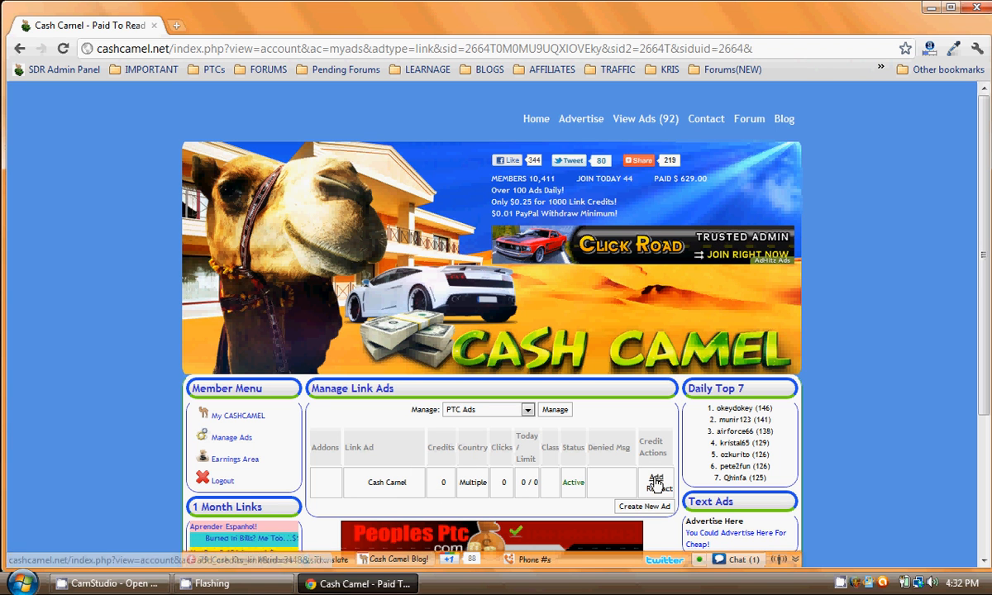
- Add credits to the Cash Camel ad, funding from Account Link Credits (49.00000)
left_click(655, 482)
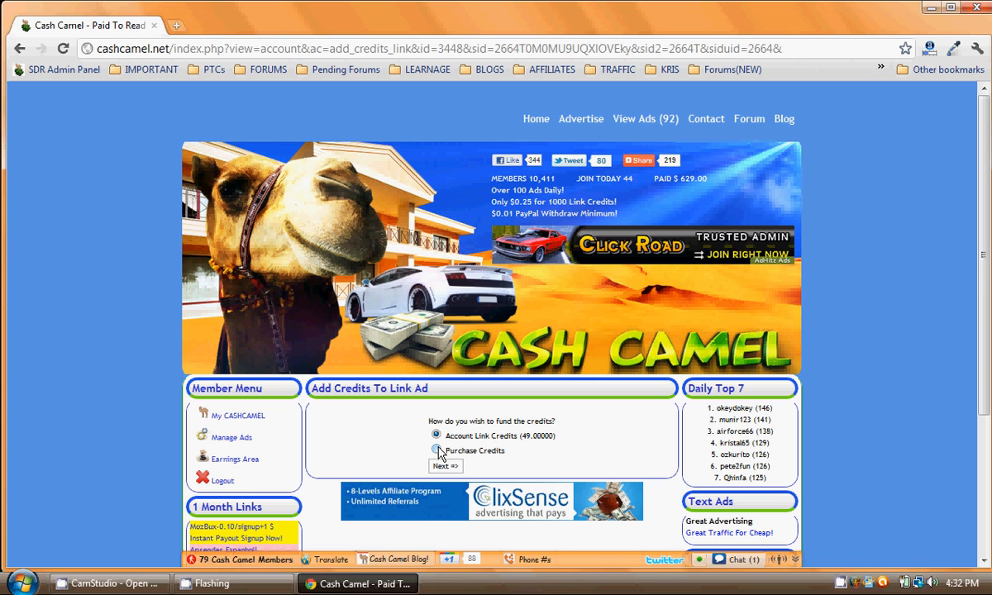
left_click(436, 451)
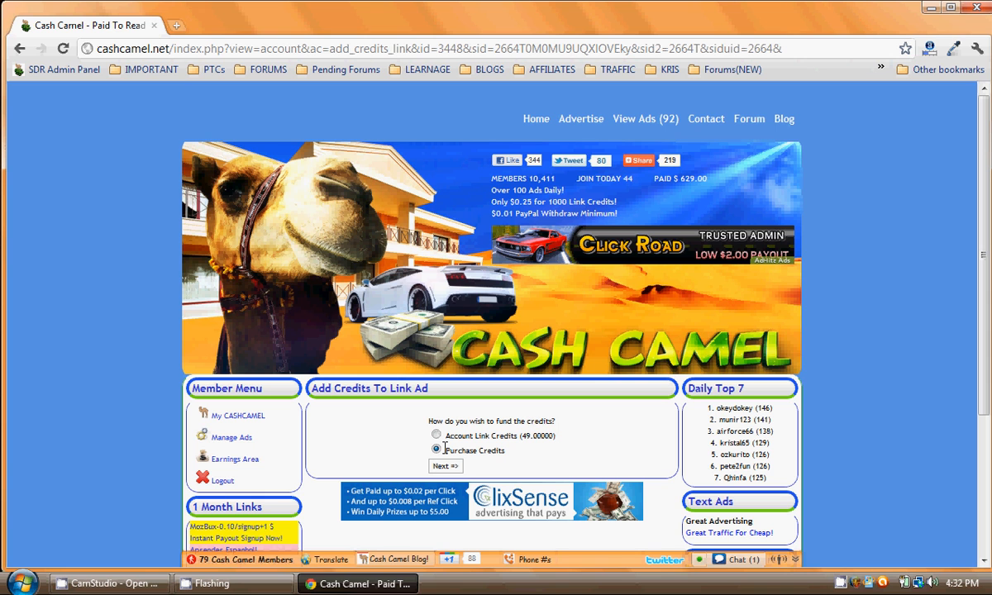
left_click(437, 436)
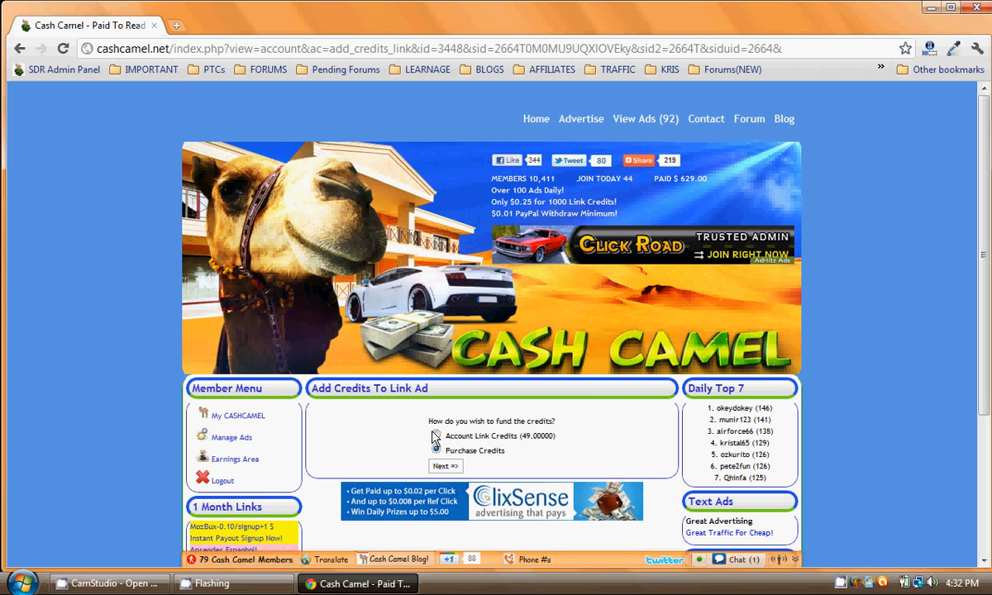
left_click(437, 450)
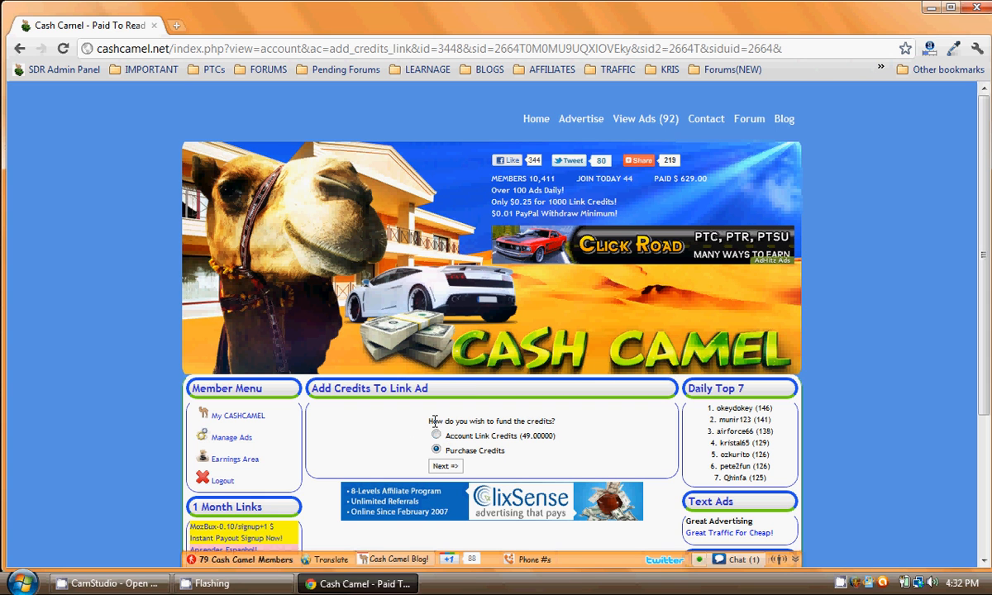
left_click(437, 436)
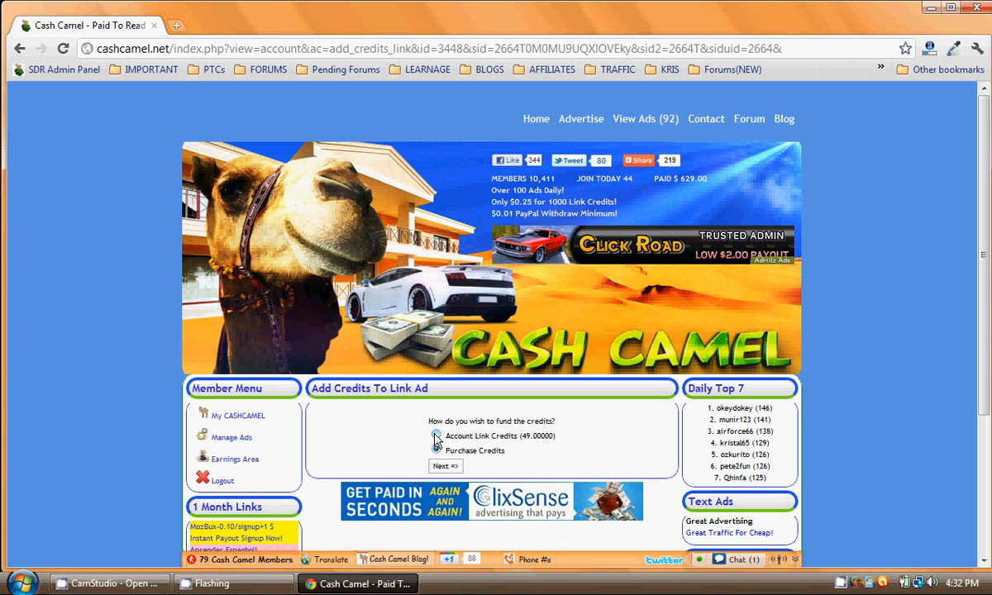
left_click(435, 436)
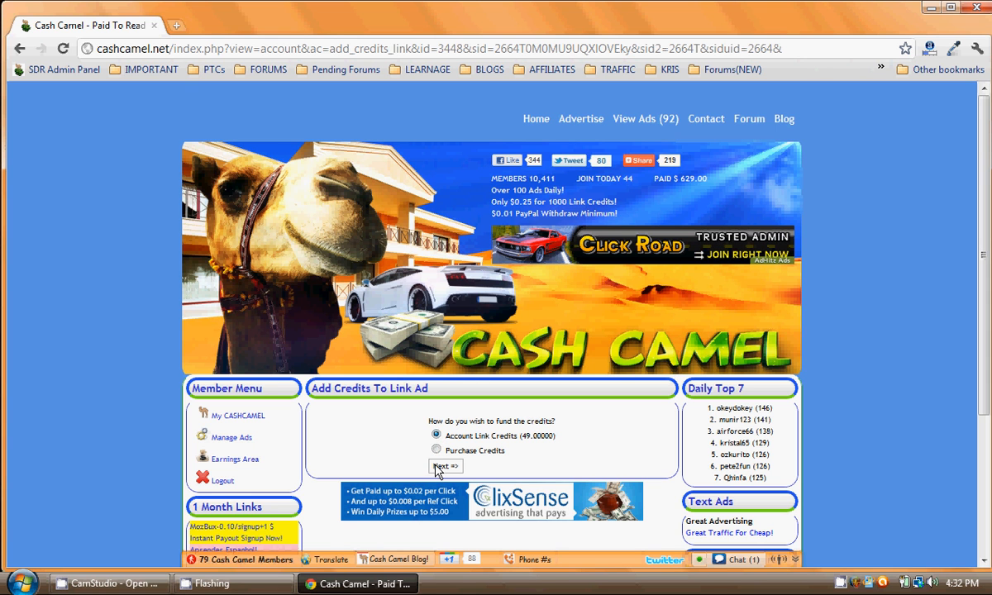
- Add 49 credits to the ad at Class D - 4 Seconds
left_click(445, 467)
type("49")
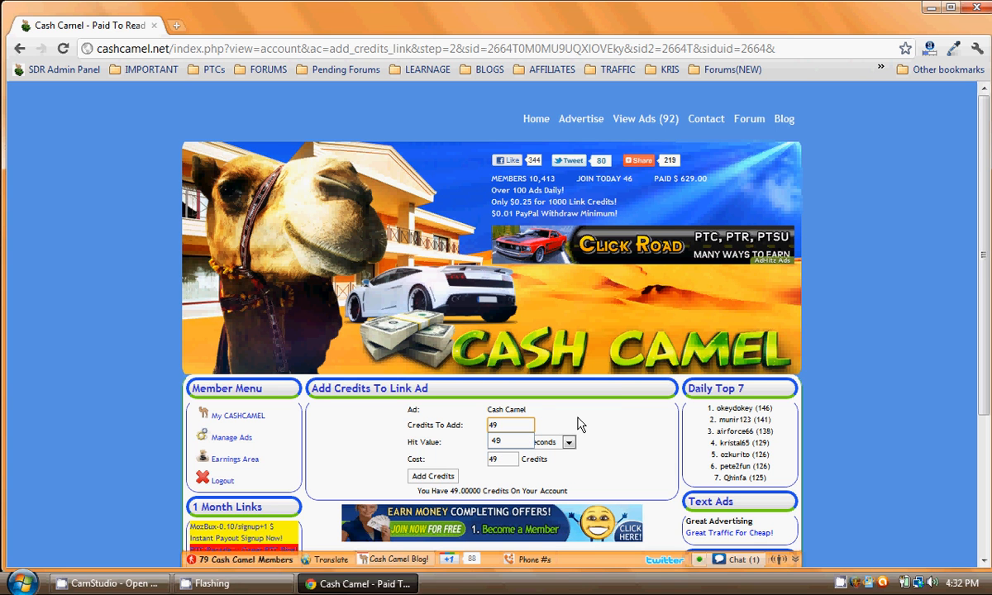
left_click(529, 441)
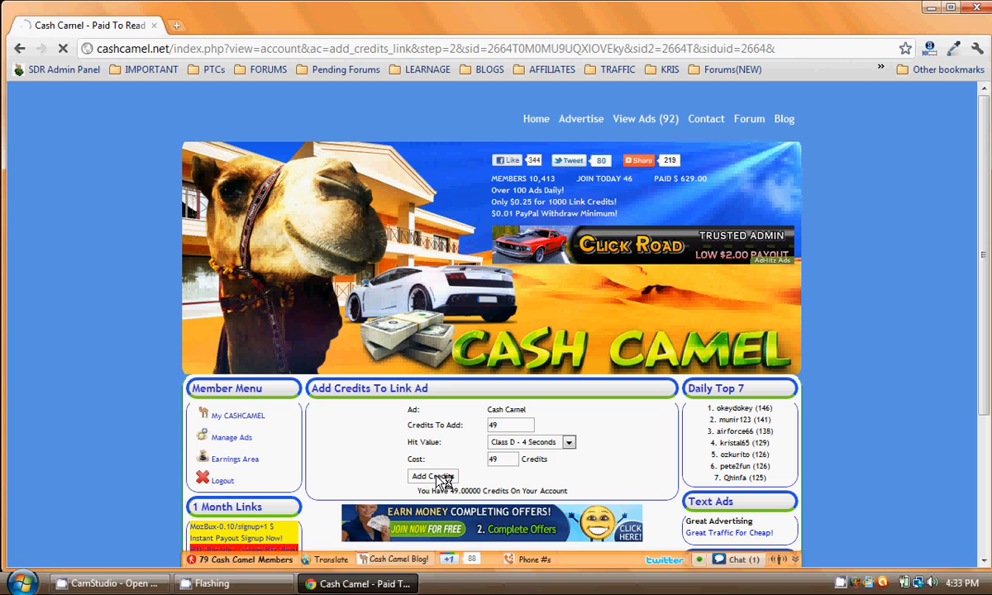
left_click(432, 476)
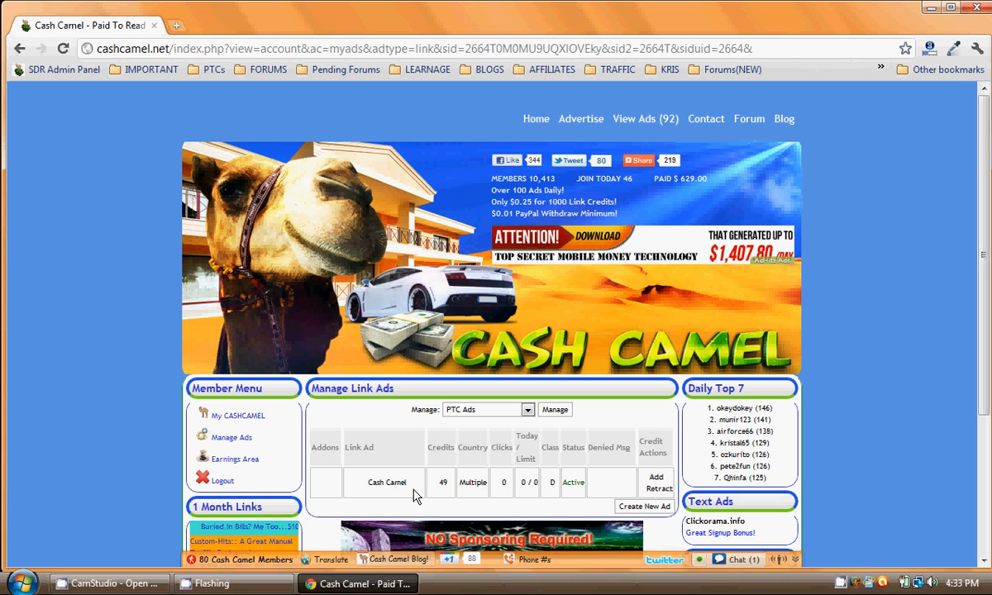
mouse_move(619, 498)
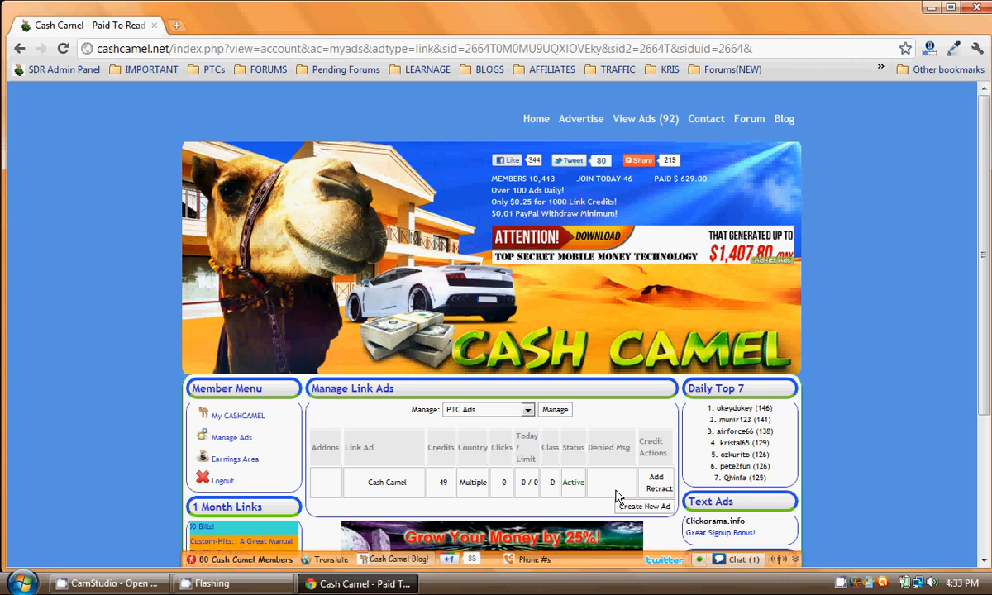